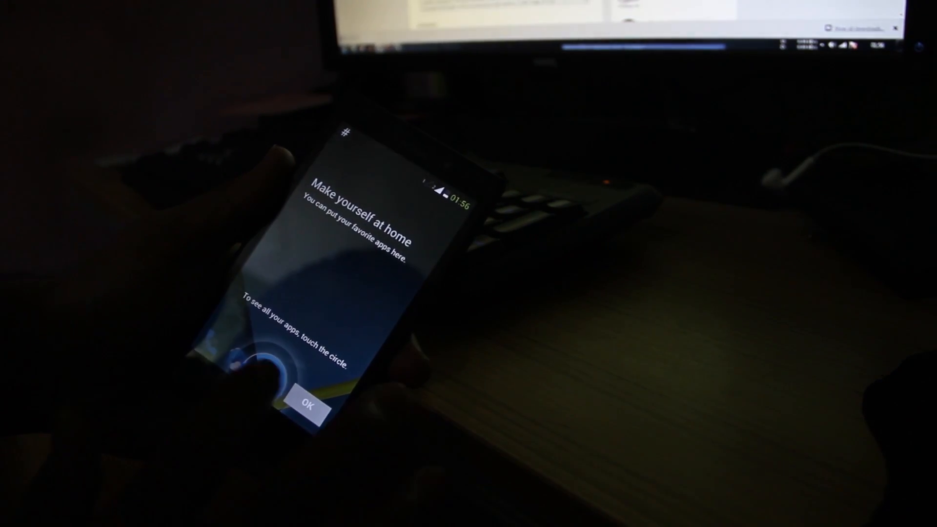
- Dismiss the 'Make yourself at home' home screen introduction overlay
left_click(309, 402)
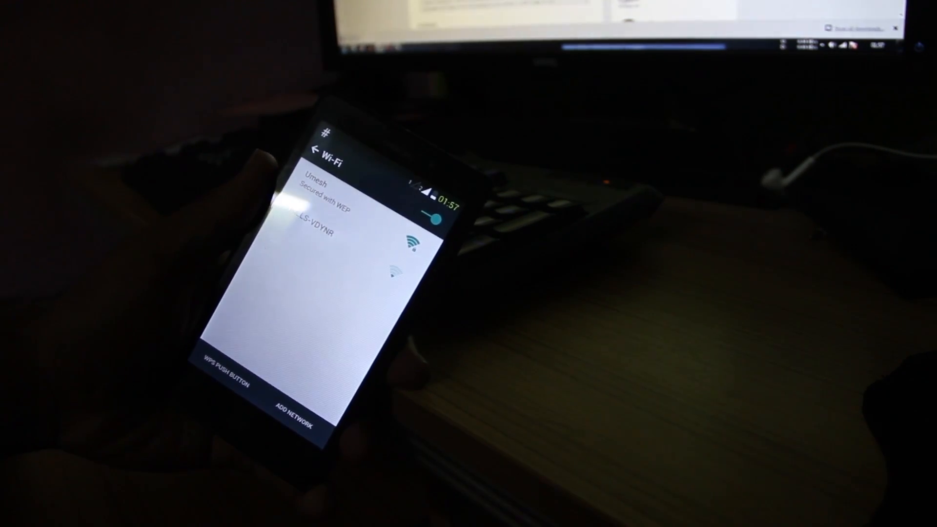
- Select the WEP-secured network and begin entering its password
left_click(322, 189)
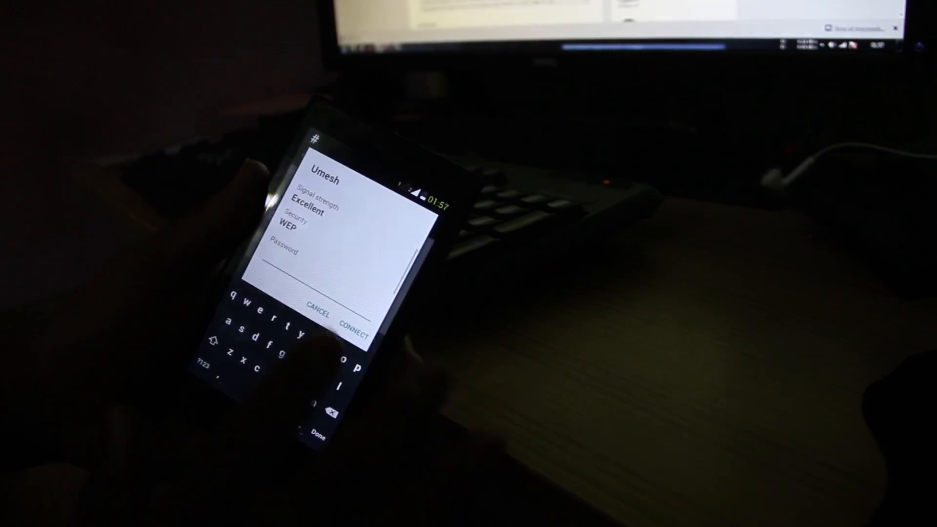
type("q")
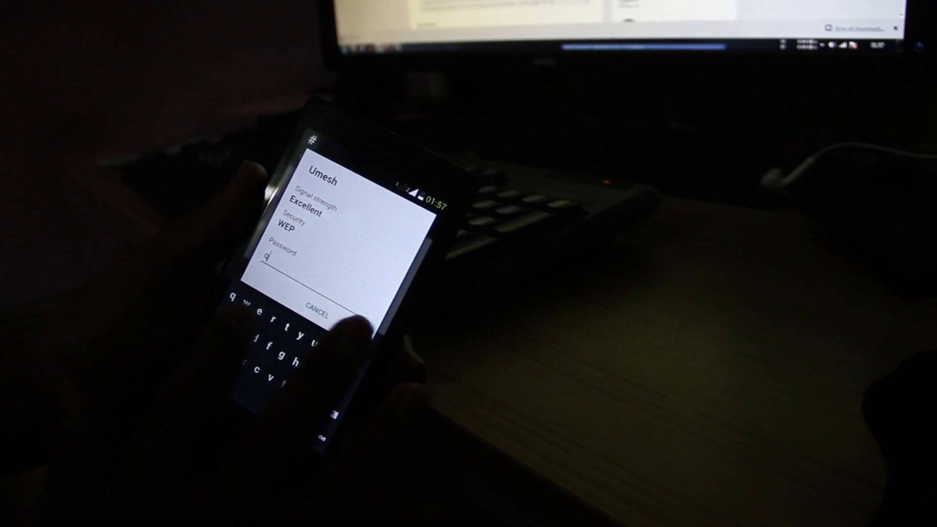